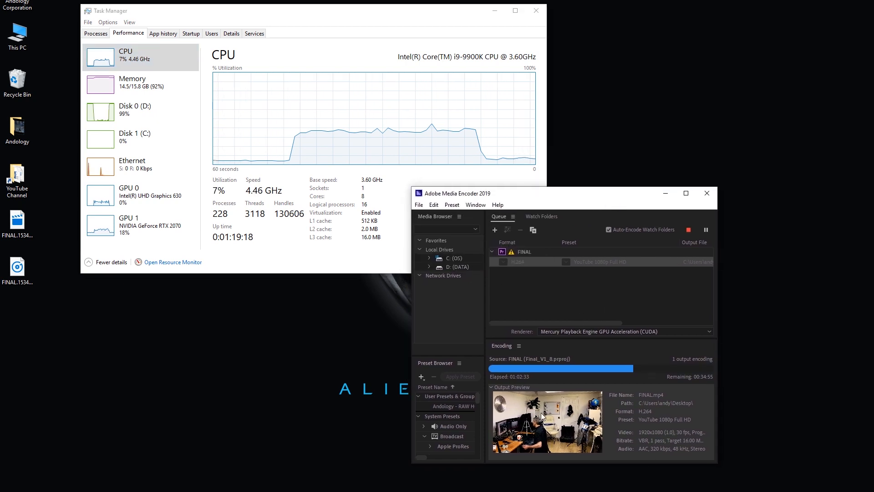
mouse_move(21, 363)
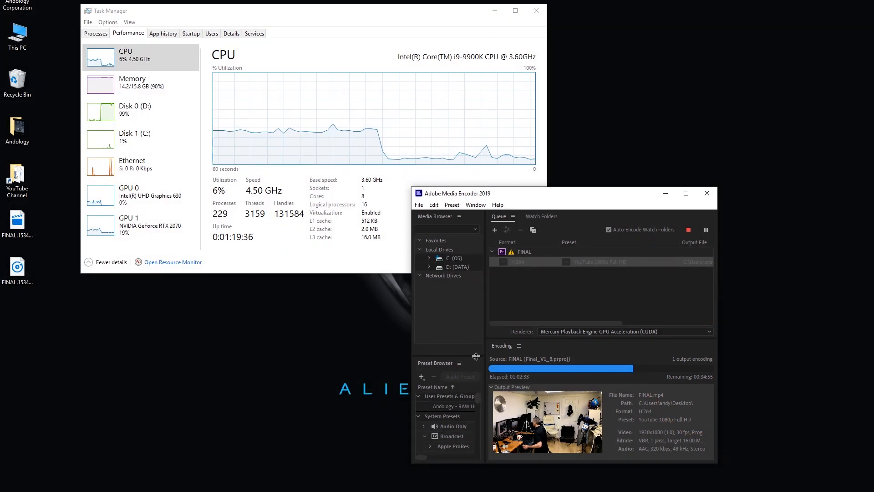
mouse_move(550, 263)
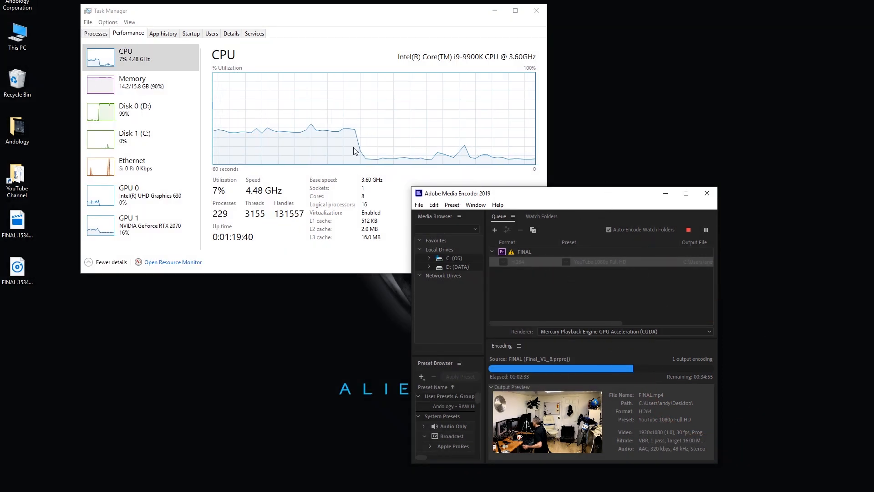
mouse_move(417, 144)
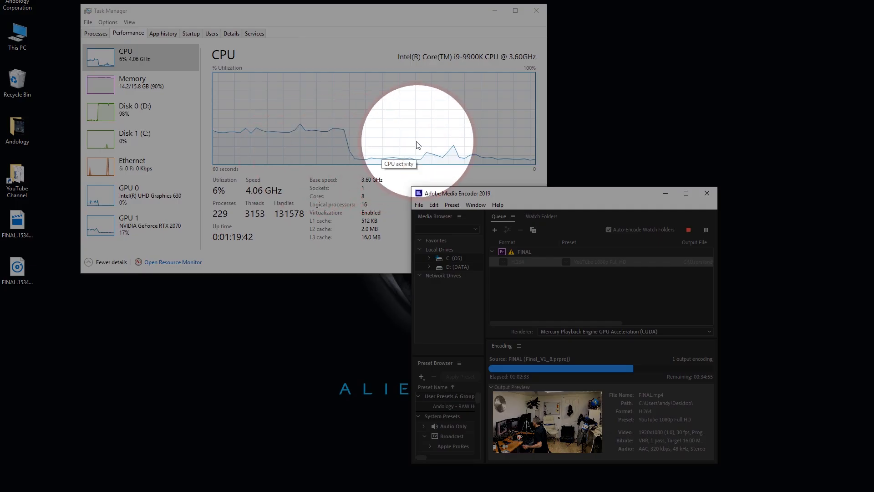
mouse_move(312, 159)
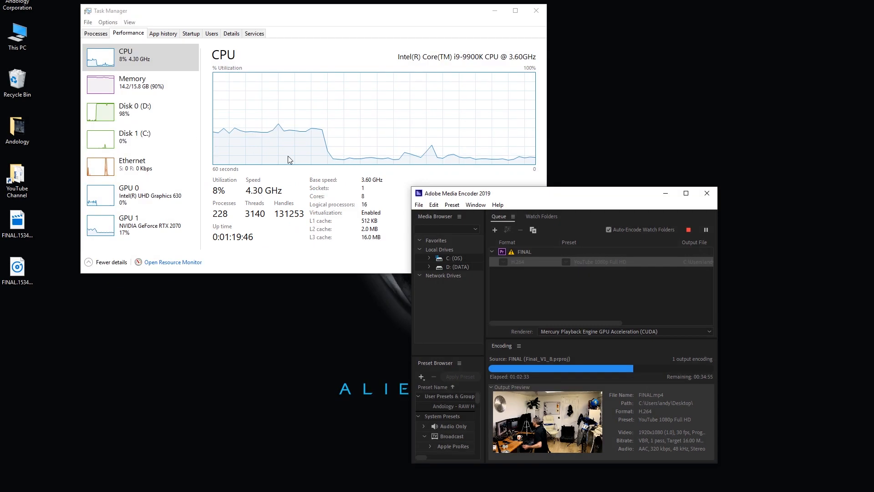
Show the FUSION Overclock 5.0 profile overview with live CPU, GPU and memory gauges
left_click(140, 110)
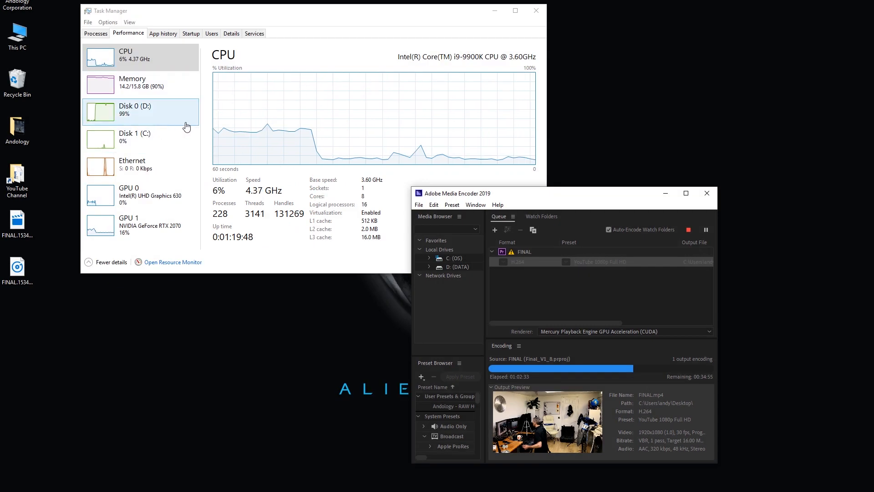
mouse_move(142, 137)
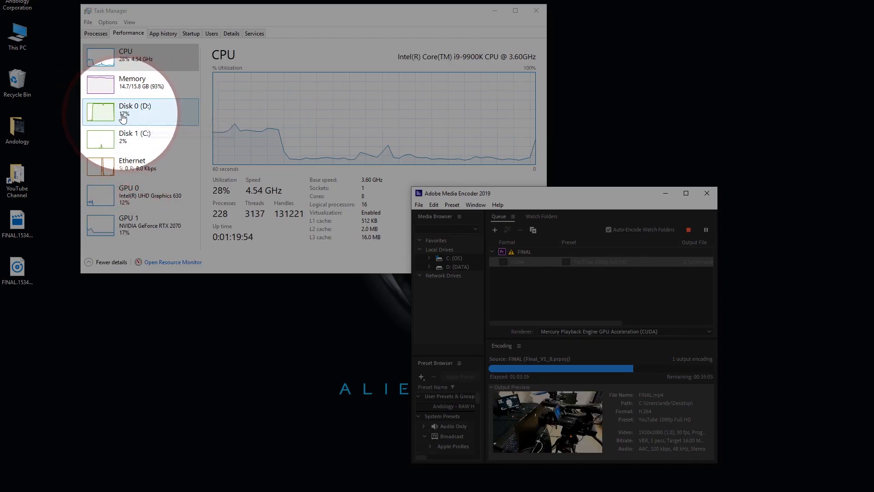
mouse_move(102, 117)
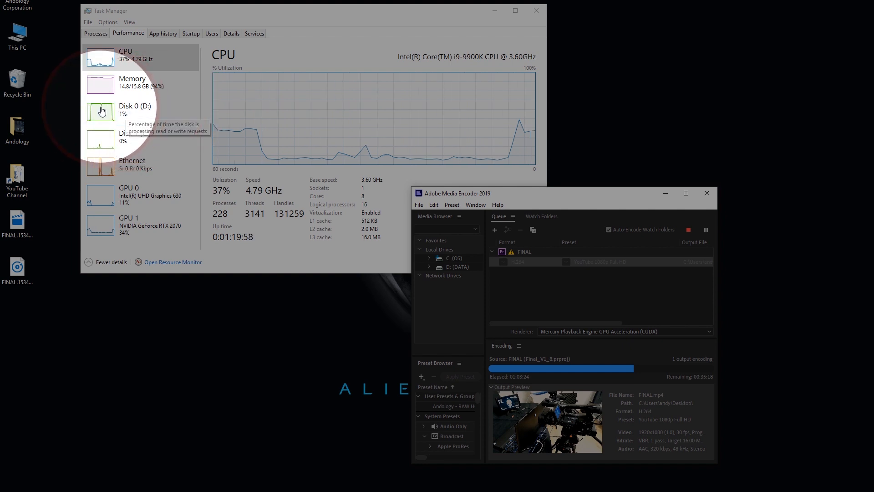
left_click(140, 111)
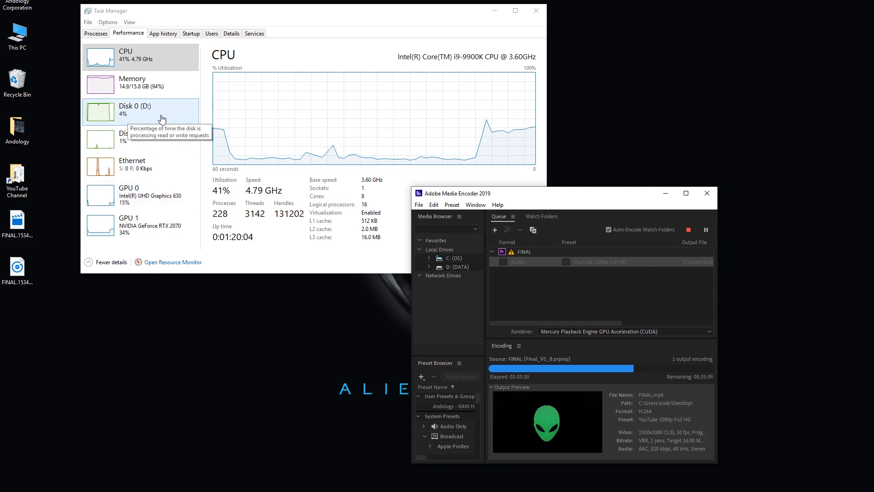
left_click(140, 136)
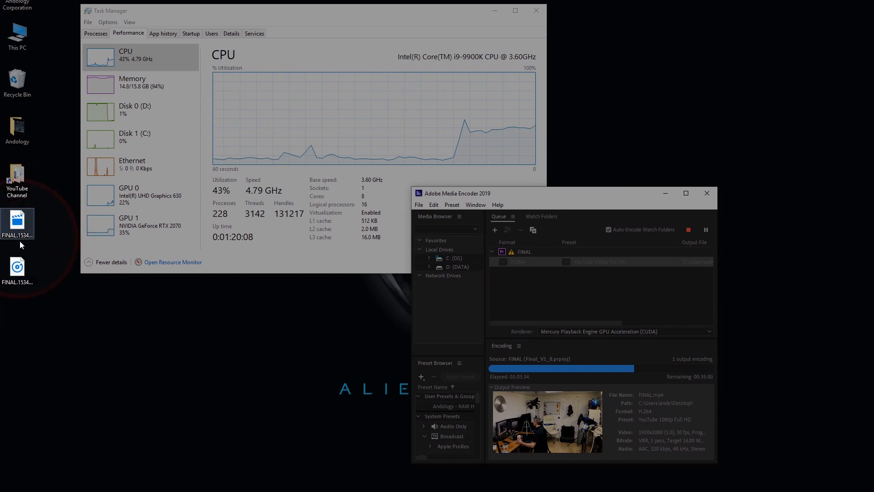
left_click(140, 139)
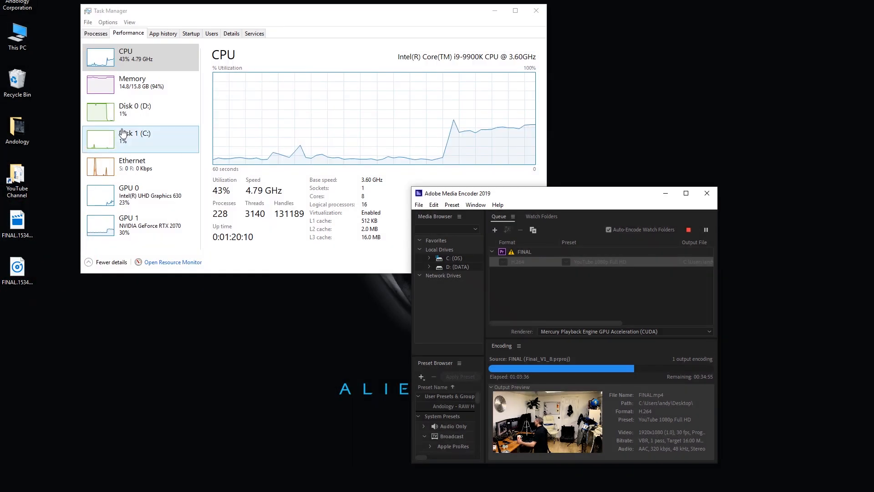
mouse_move(105, 138)
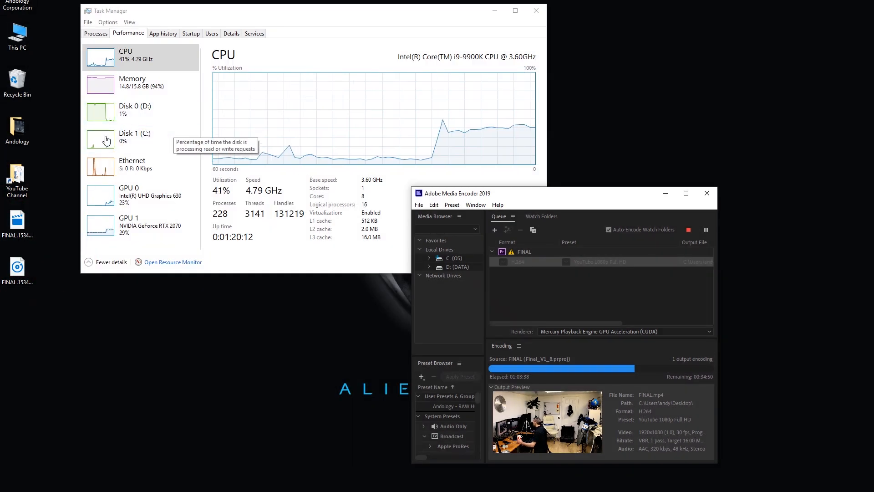
mouse_move(140, 110)
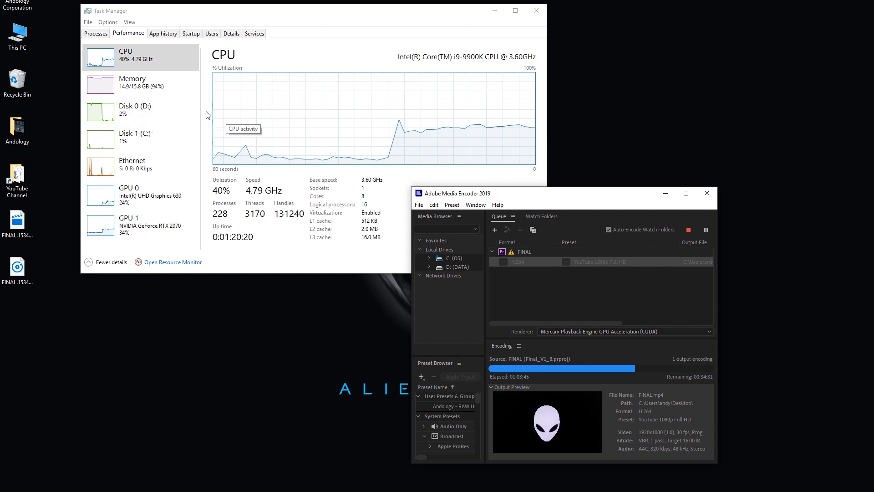
mouse_move(136, 117)
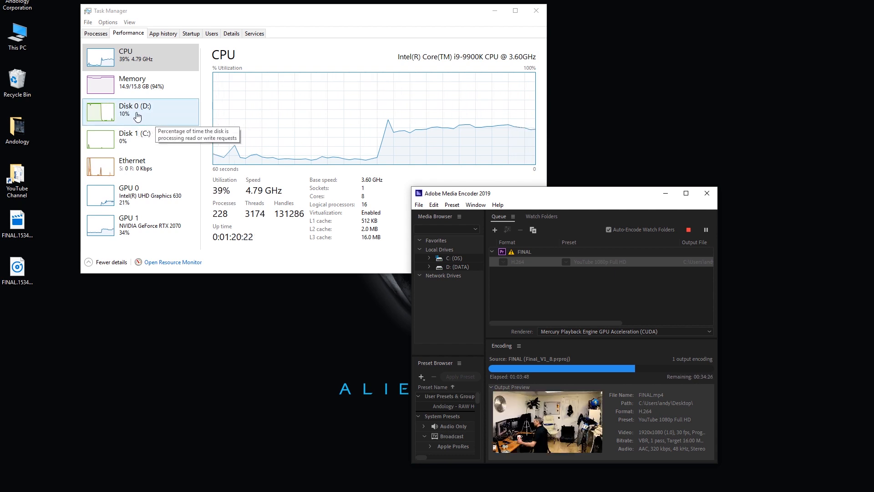
mouse_move(320, 20)
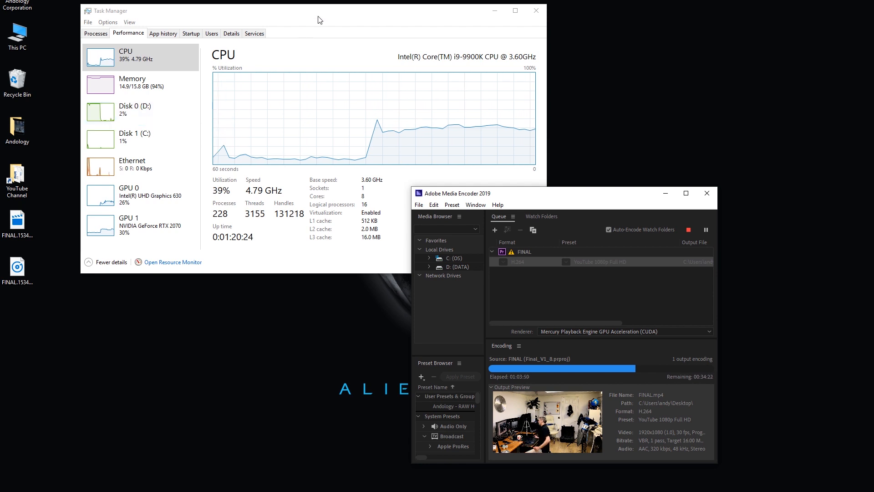
mouse_move(533, 167)
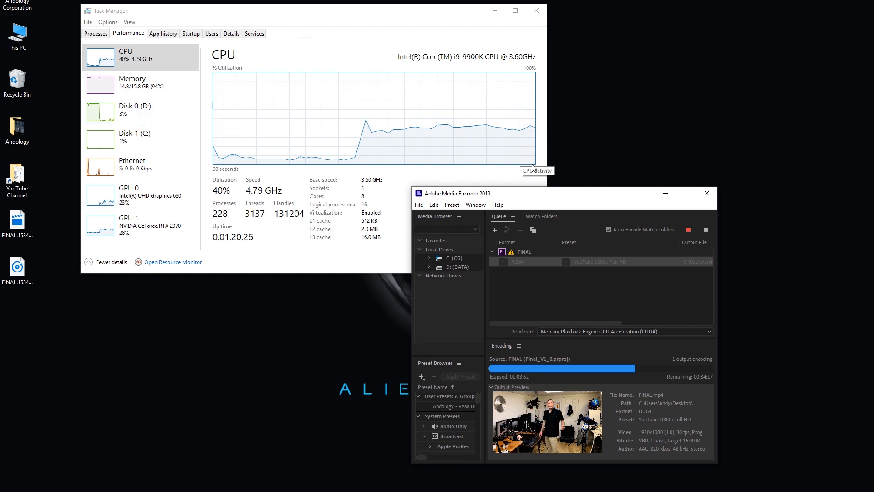
mouse_move(281, 101)
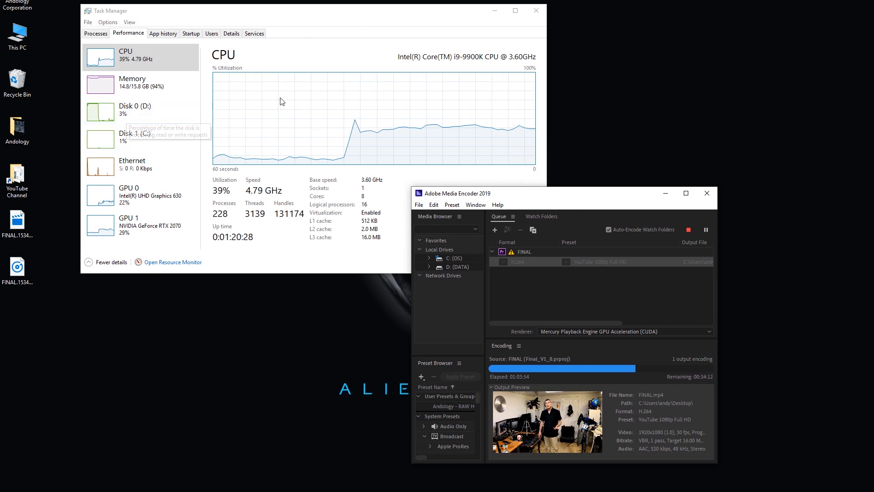
mouse_move(111, 121)
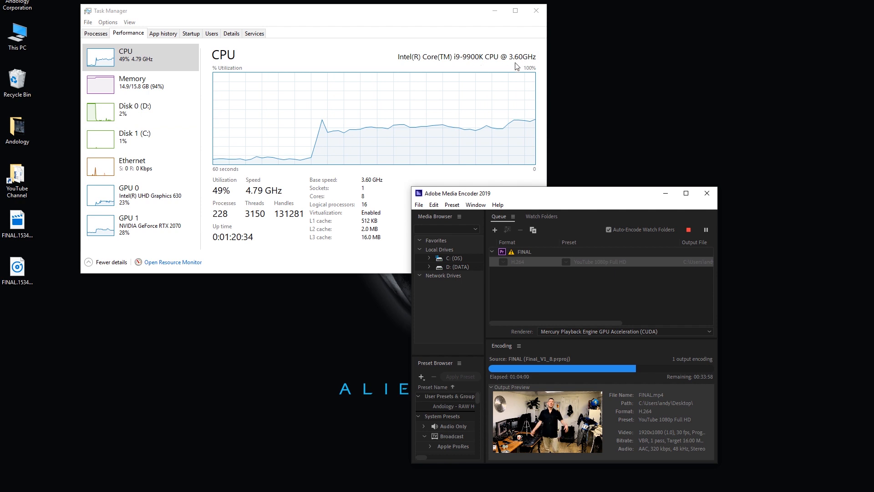
mouse_move(530, 188)
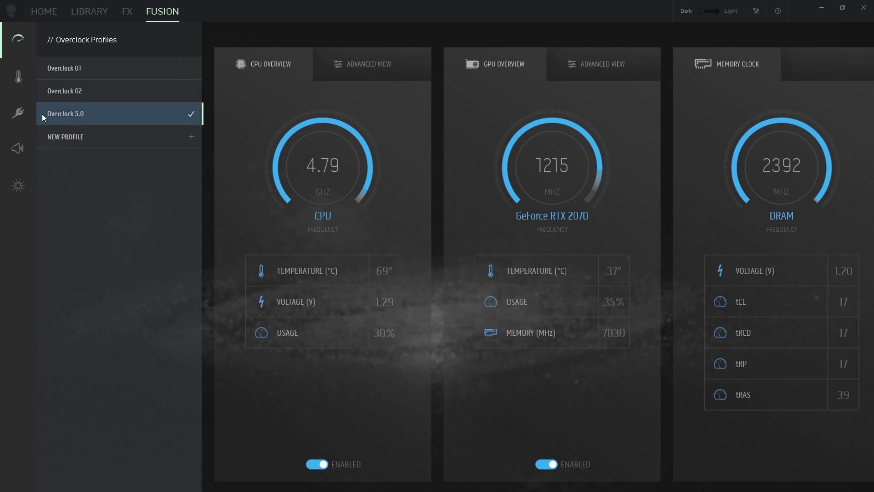
mouse_move(134, 121)
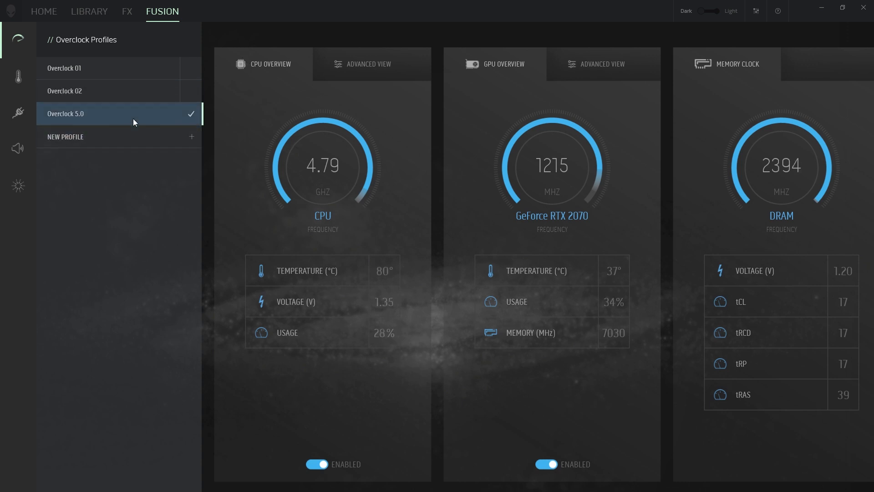
mouse_move(101, 118)
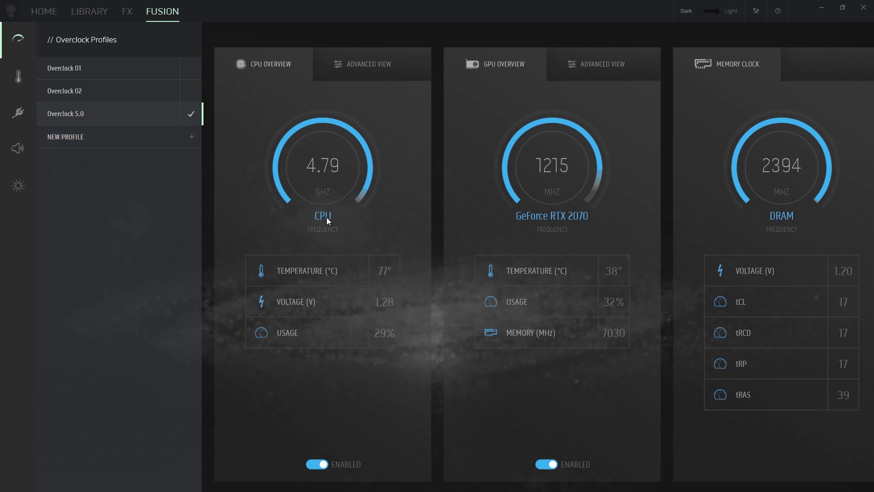
mouse_move(378, 289)
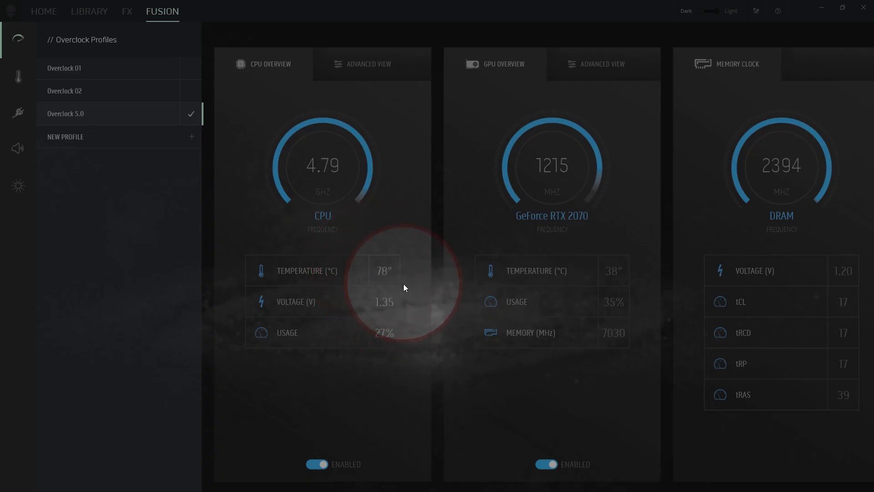
mouse_move(312, 134)
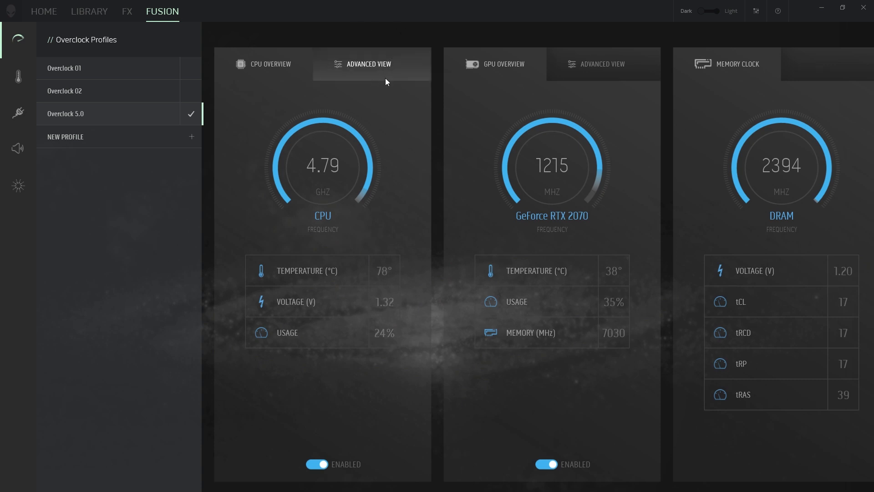
Show the CPU advanced view: 5.1 GHz frequency, manual 1.24 V voltage, 50 mV offset
left_click(367, 64)
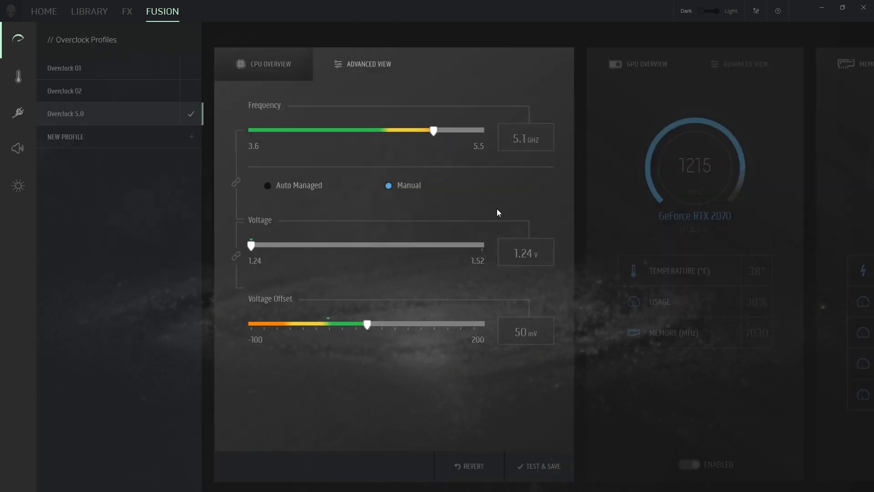
left_click(433, 130)
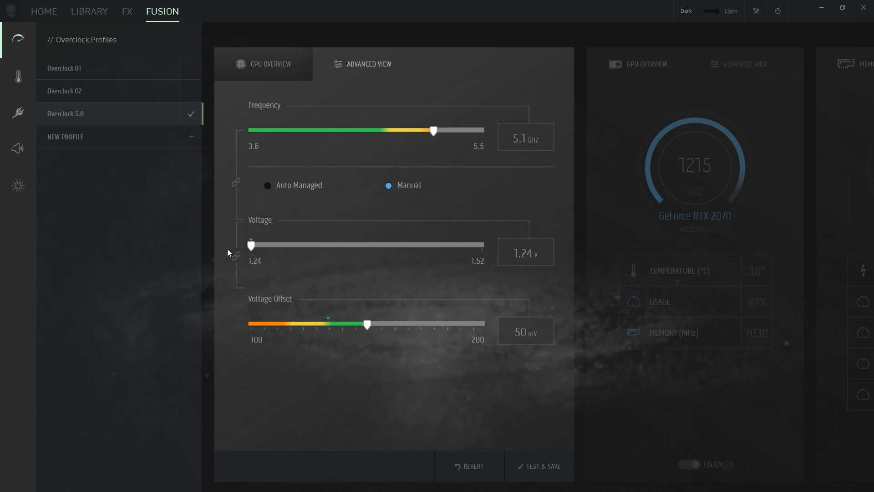
mouse_move(347, 210)
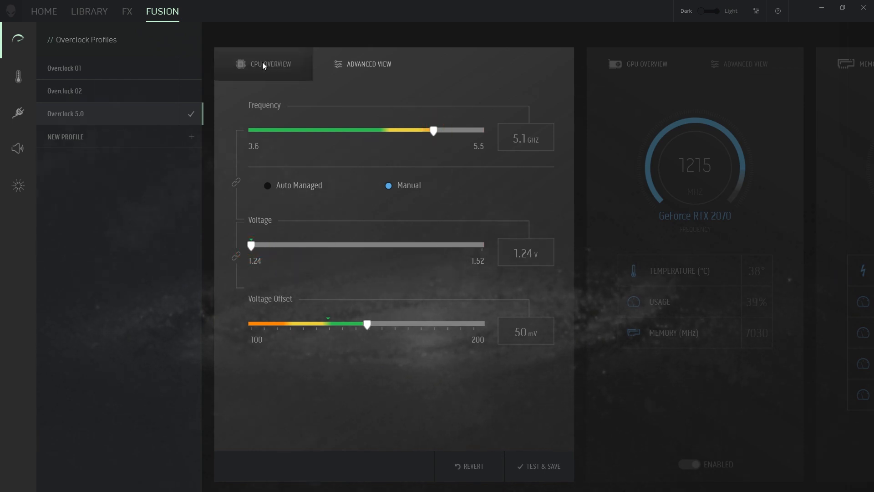
Return to the CPU overview gauges, briefly toggling the advanced view and back
left_click(269, 64)
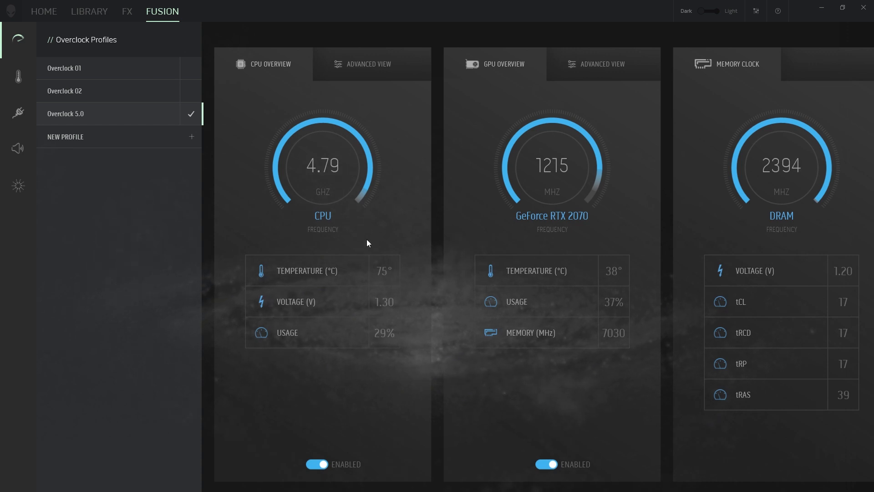
mouse_move(354, 93)
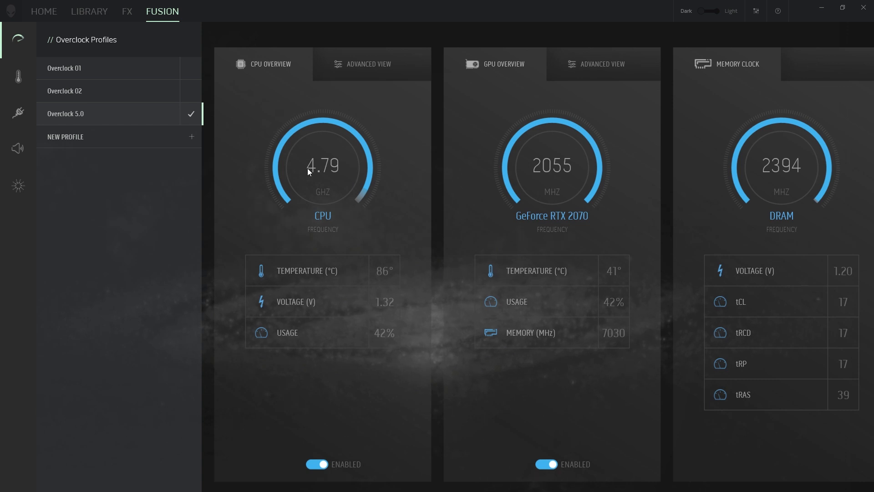
left_click(368, 64)
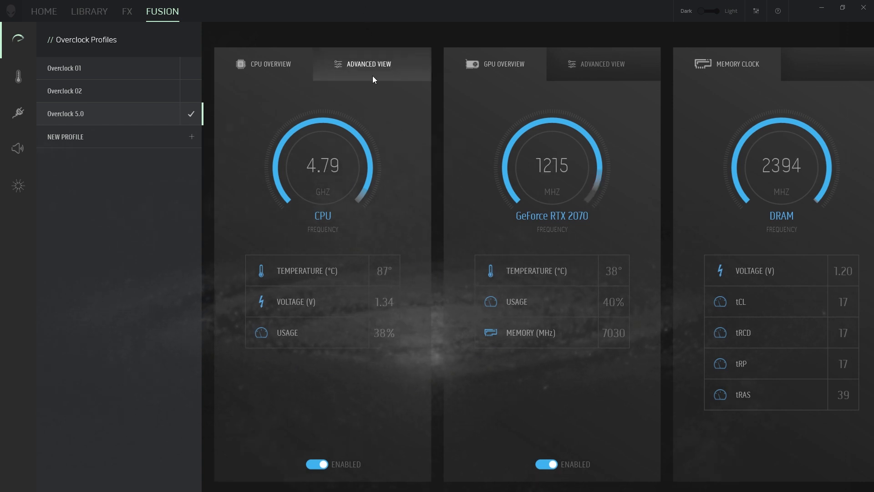
left_click(269, 63)
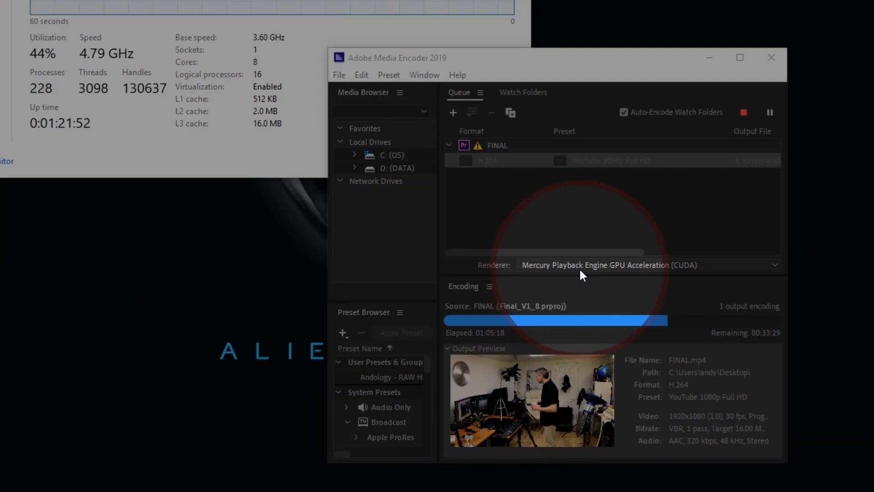
mouse_move(638, 274)
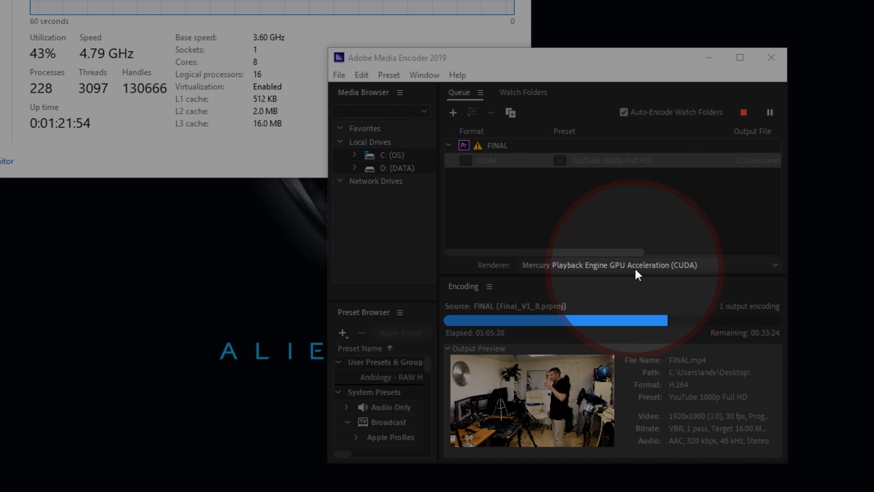
mouse_move(688, 272)
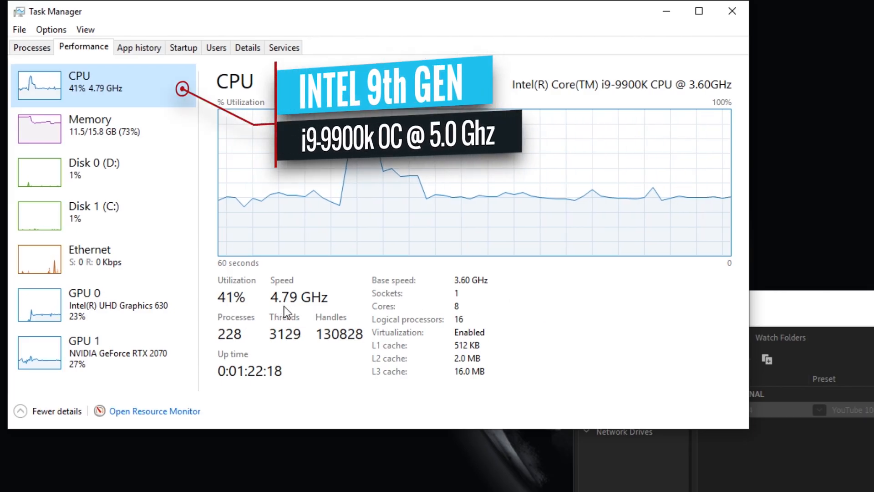
mouse_move(301, 208)
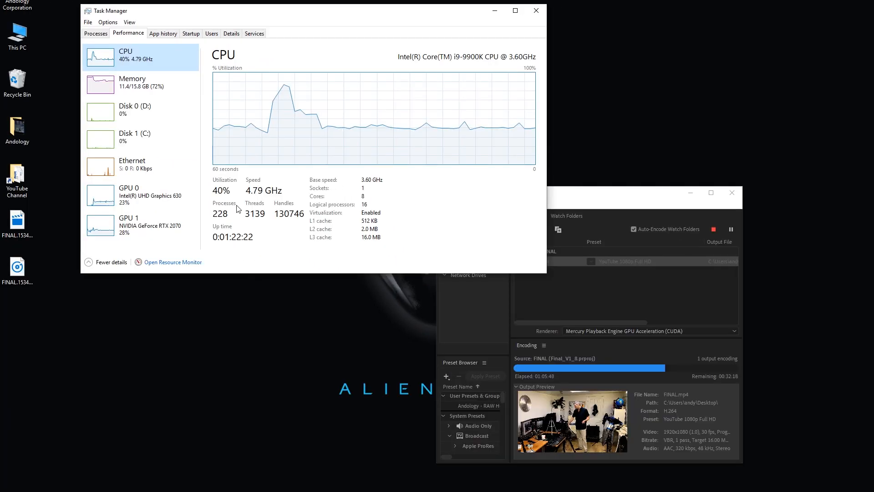
mouse_move(426, 155)
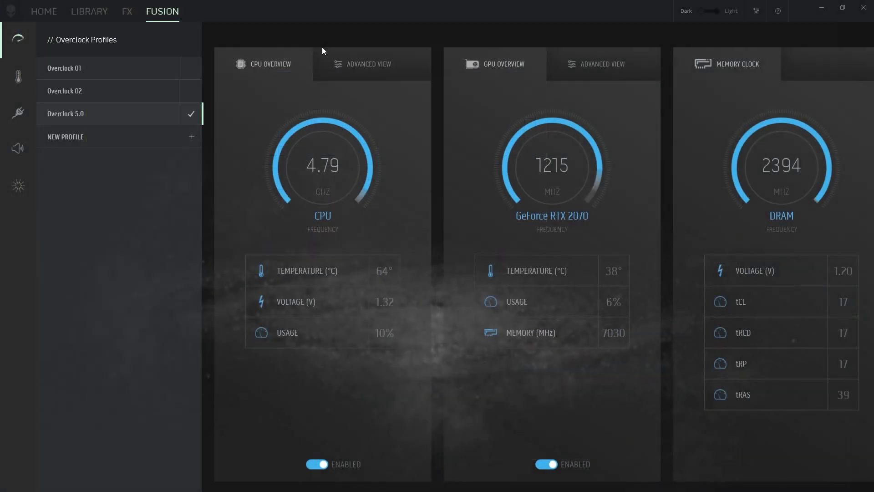
mouse_move(562, 356)
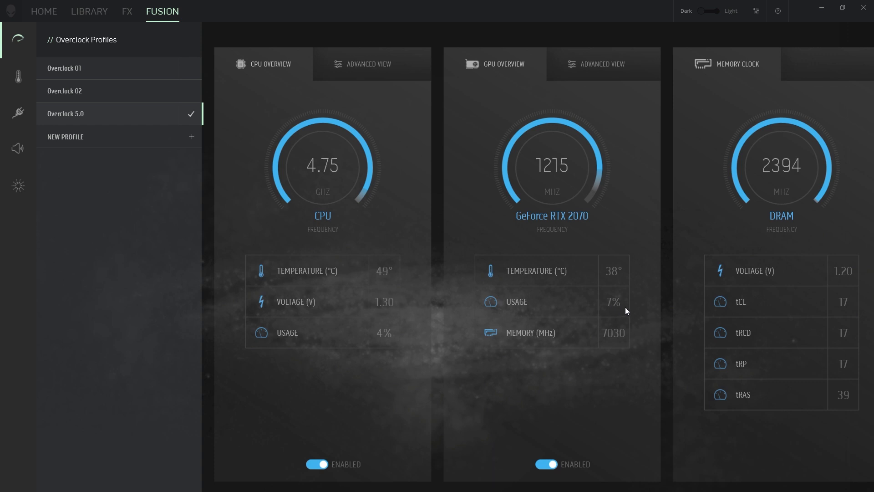
mouse_move(546, 284)
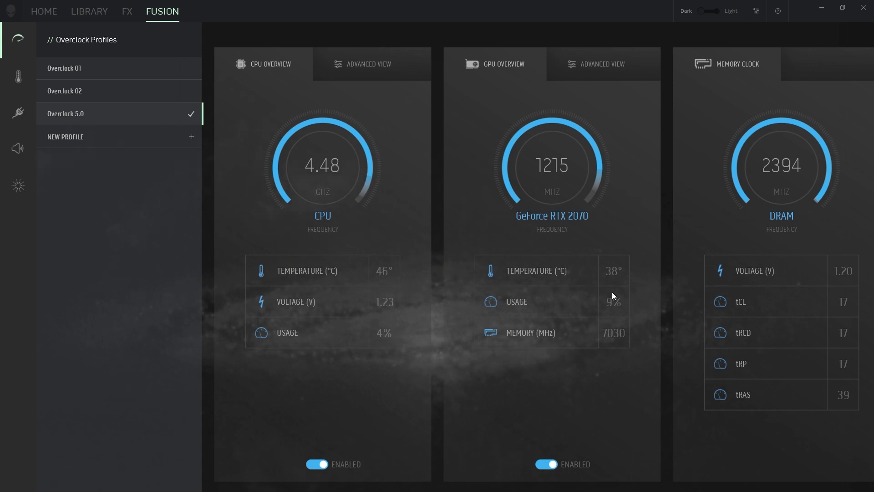
mouse_move(377, 254)
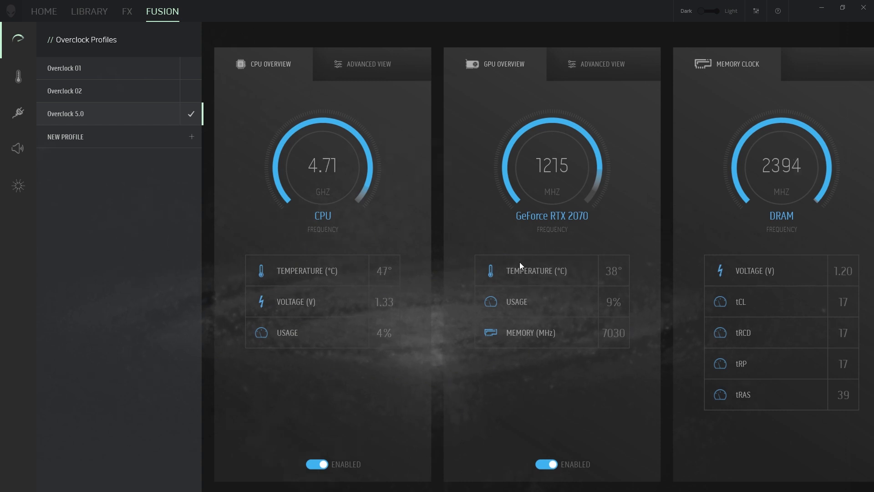
mouse_move(573, 252)
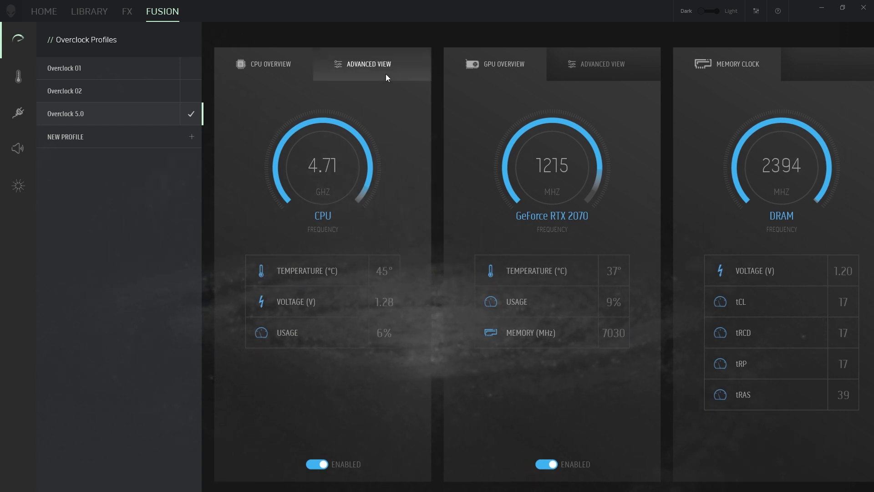
Show the GPU advanced view: 87°C thermal limit, +150 MHz core, +30 MHz memory clock
left_click(602, 64)
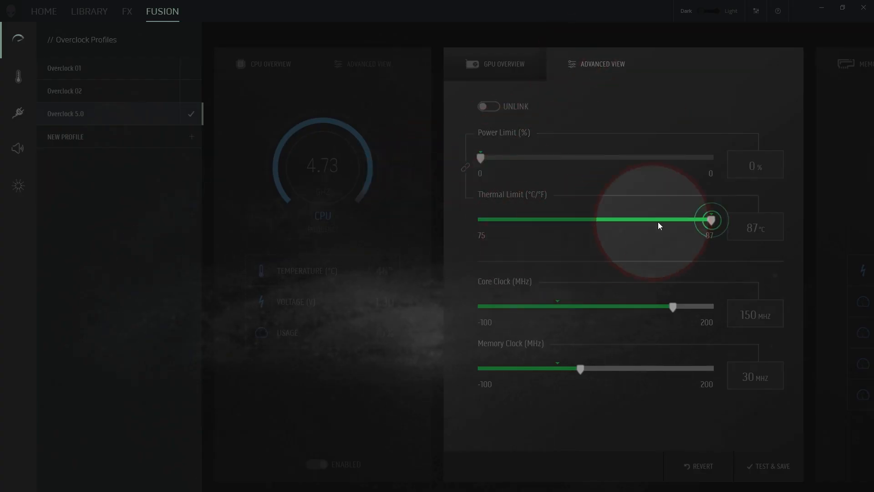
mouse_move(582, 369)
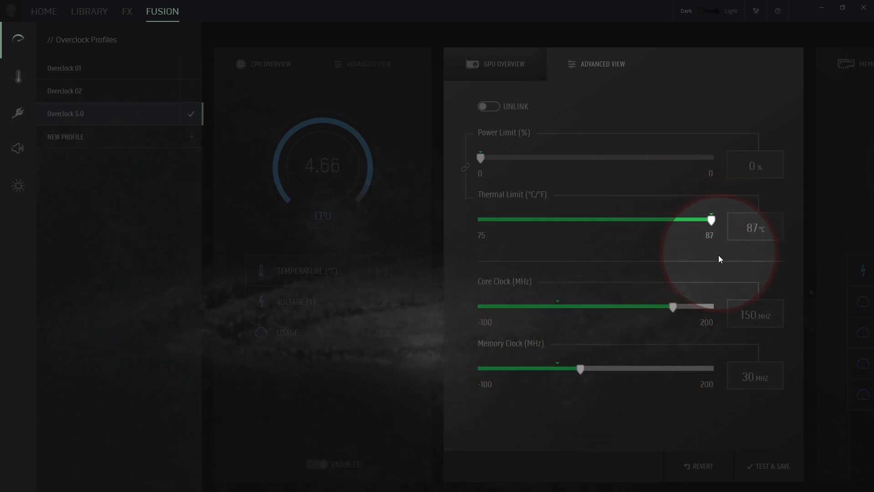
mouse_move(589, 353)
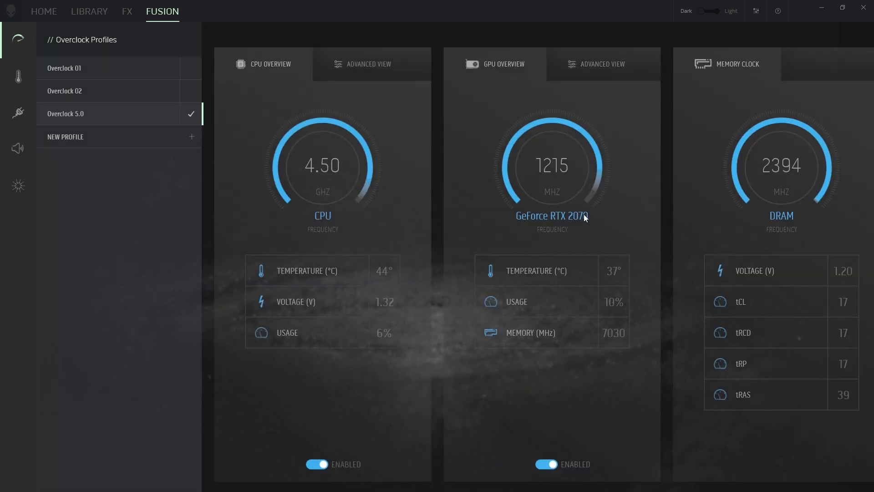
mouse_move(470, 117)
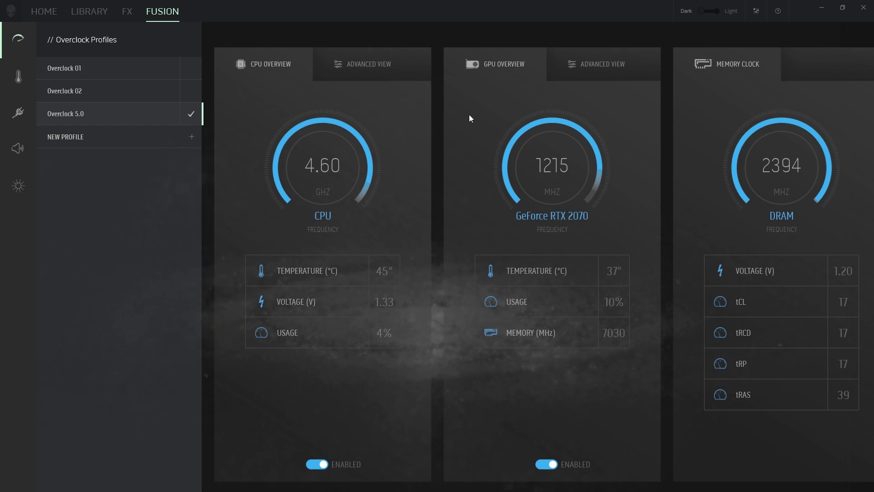